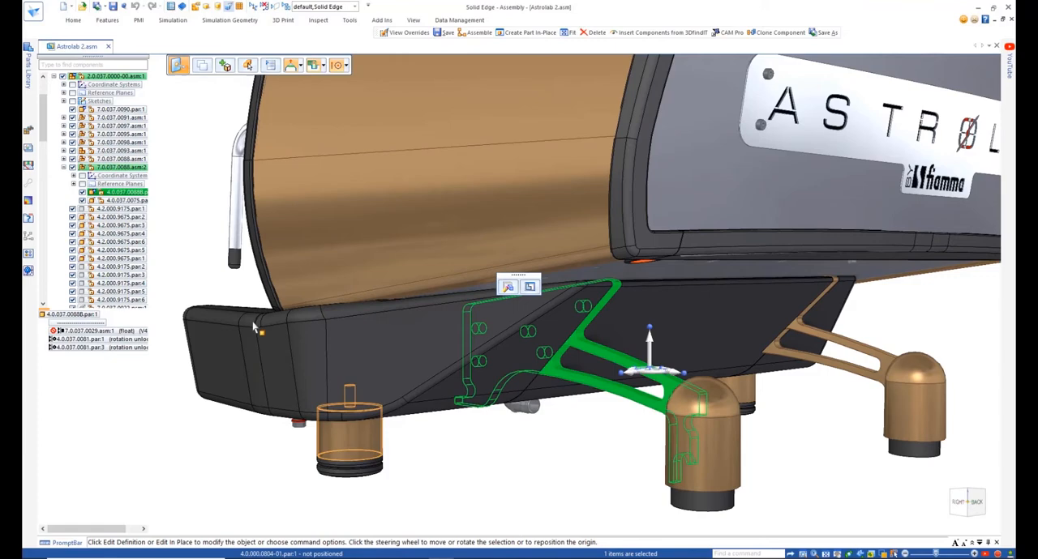
Open leg part 4.0.037.00888 on its own from the PathFinder context menu.
right_click(114, 192)
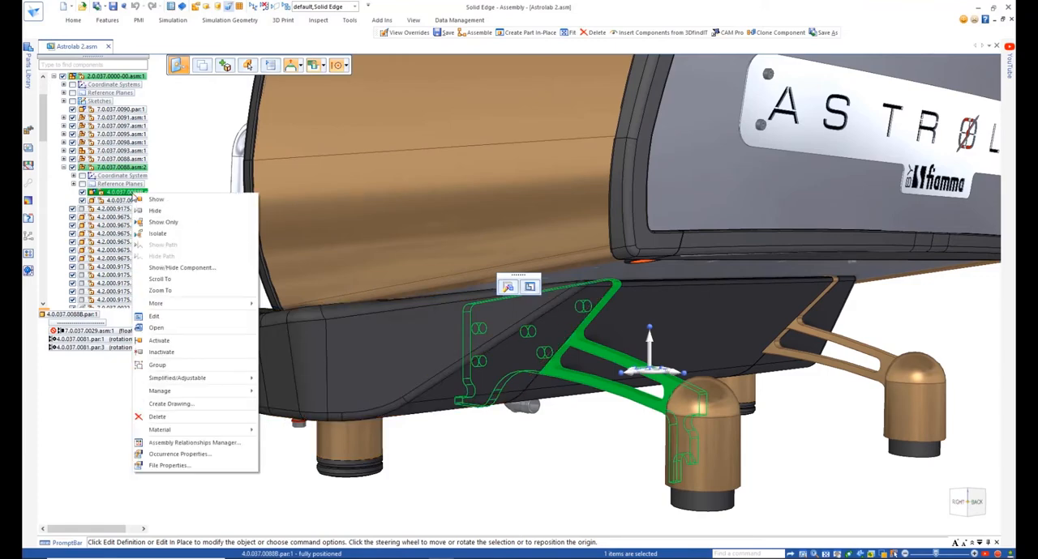
left_click(154, 316)
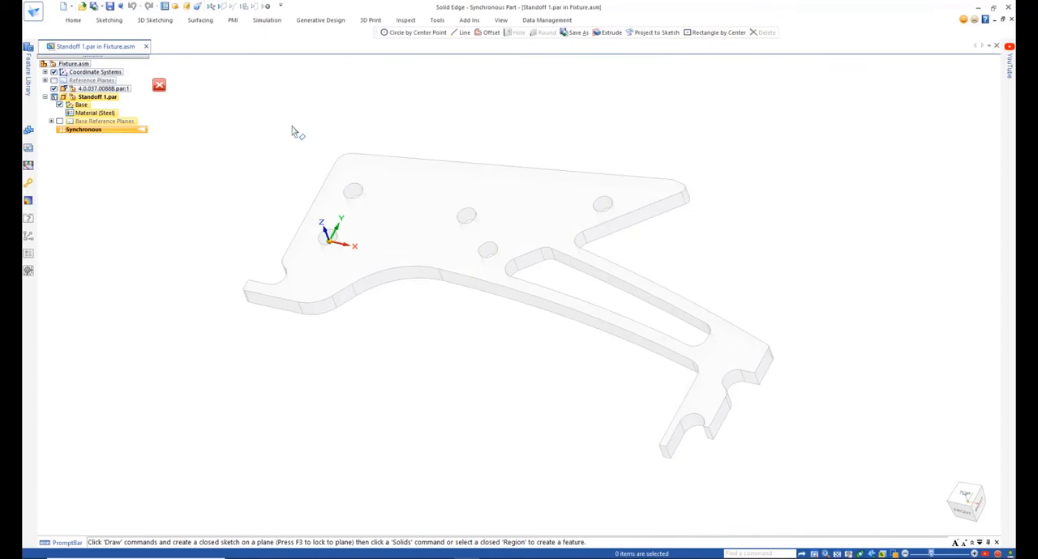
Close the Standoff 1.par in-place edit to return to Fixture.asm.
left_click(656, 33)
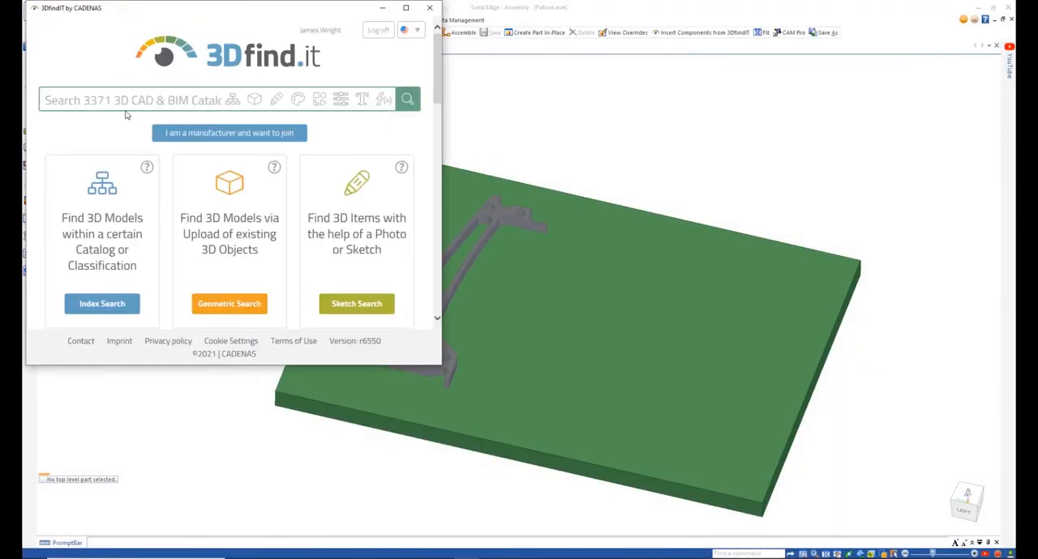
Insert the DIN 912 M6x25 socket head cap screw from 3DfindIT.
left_click(407, 99)
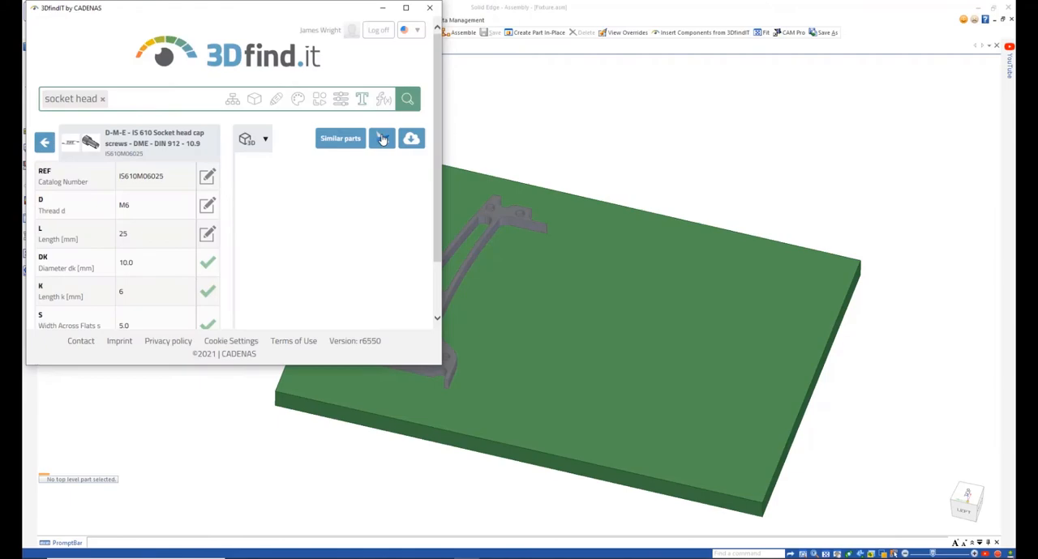
left_click(411, 138)
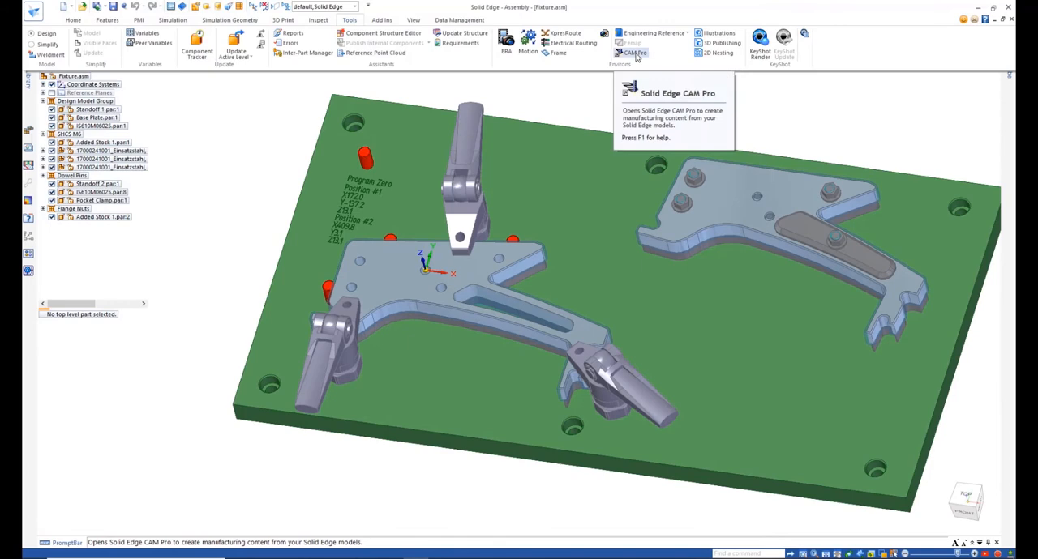
Switch the Fixture assembly into the CAM Pro environment.
left_click(635, 51)
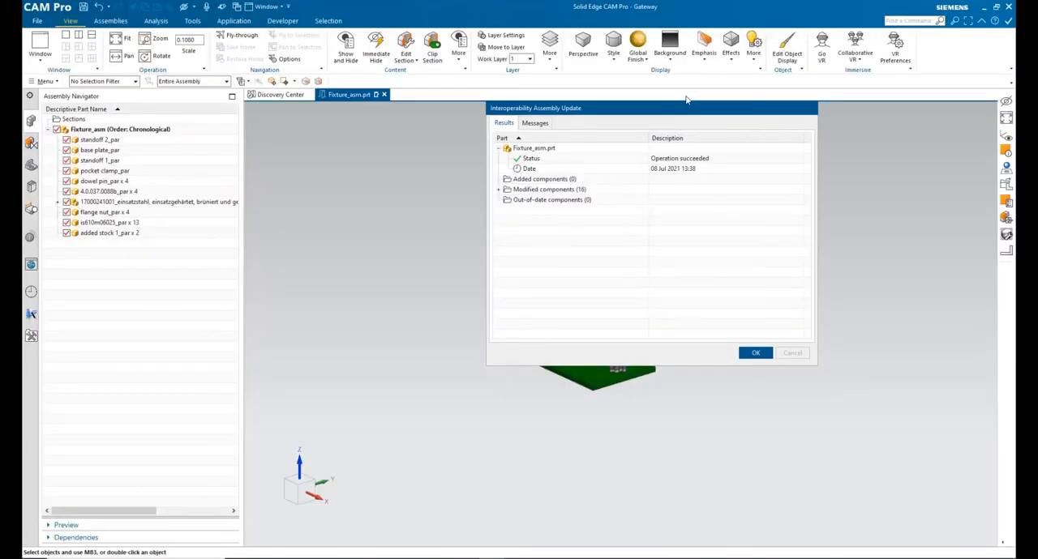
Acknowledge the Interoperability Assembly Update report of 16 modified components.
left_click(755, 352)
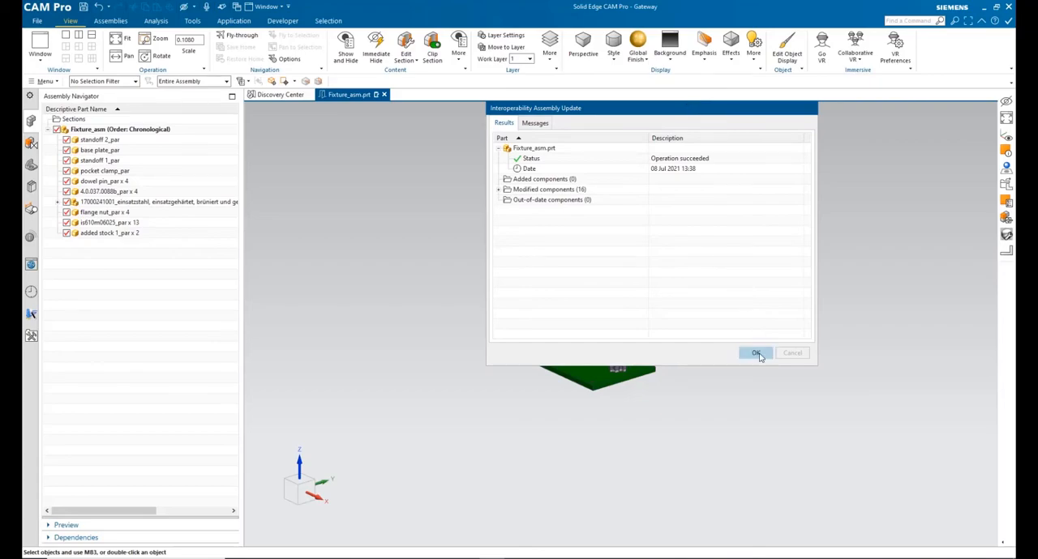
left_click(754, 353)
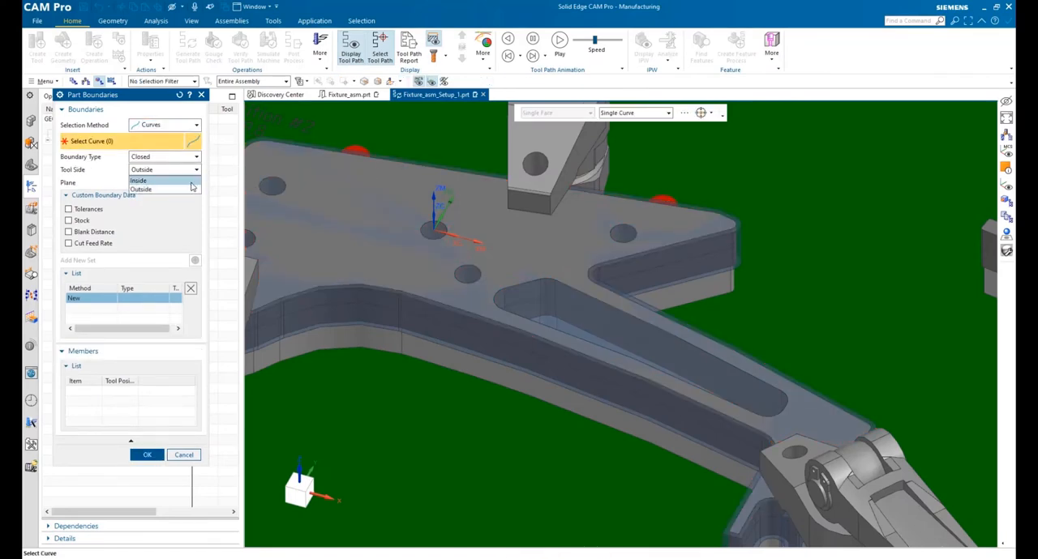
Limit the slot pocket to inside its edge curve and play the removal simulation.
left_click(139, 180)
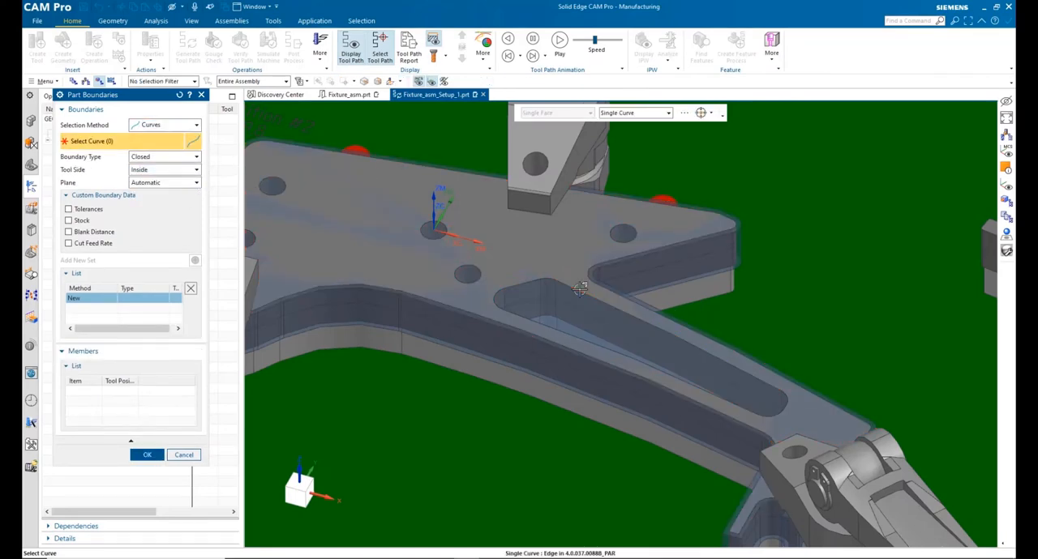
left_click(597, 268)
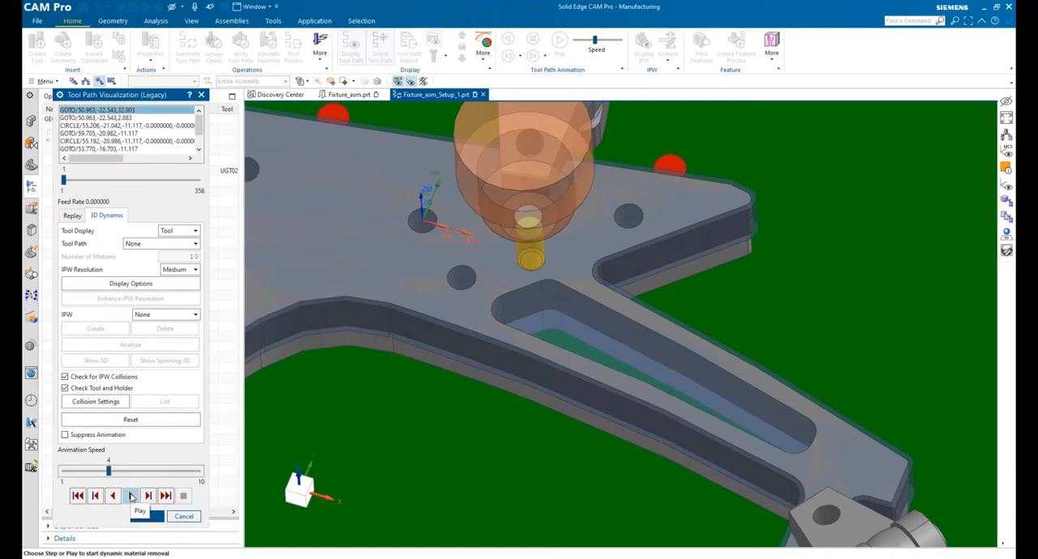
left_click(131, 495)
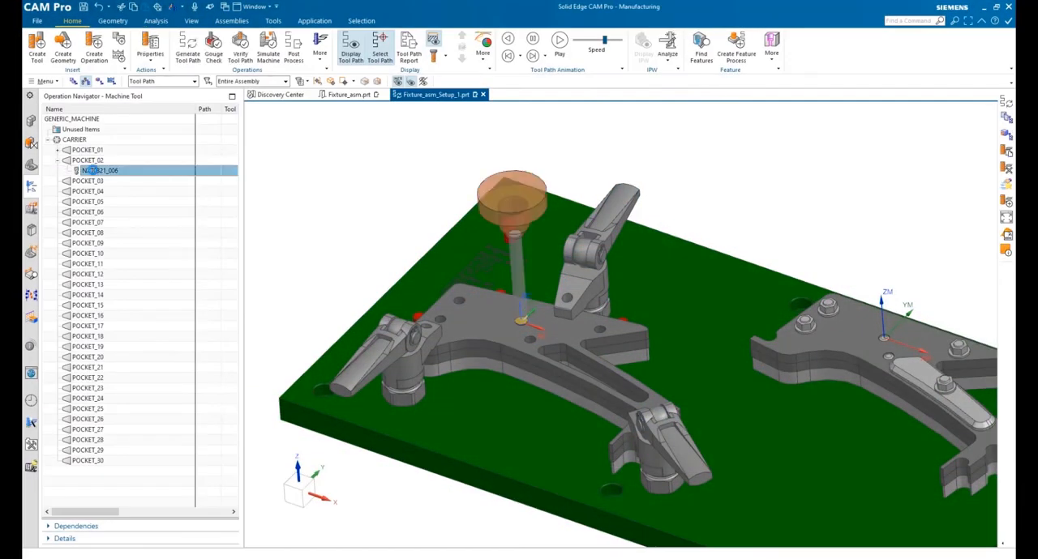
Insert a Spot Drilling operation with tool NXT0321_006 and start specifying its holes.
right_click(97, 170)
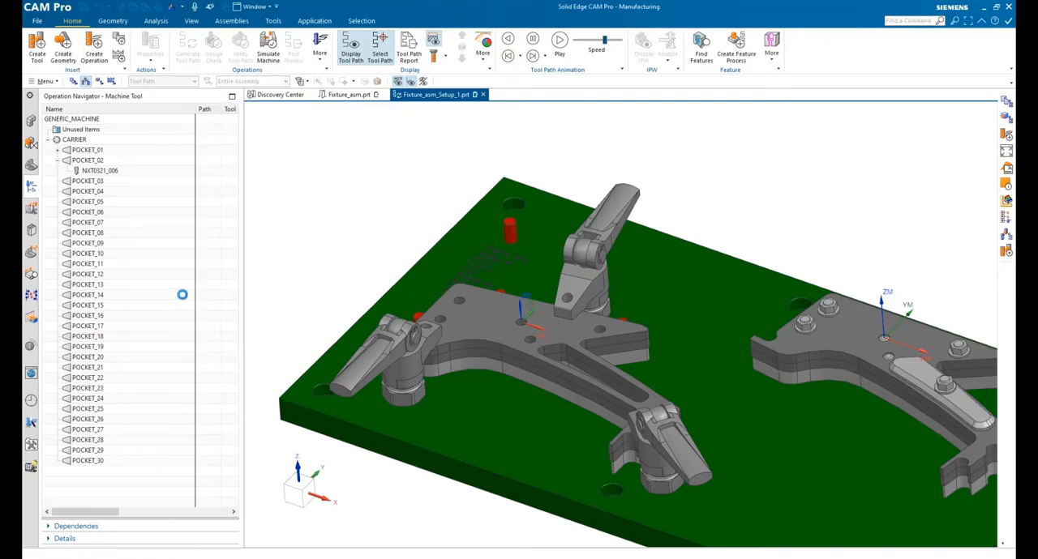
double_click(97, 171)
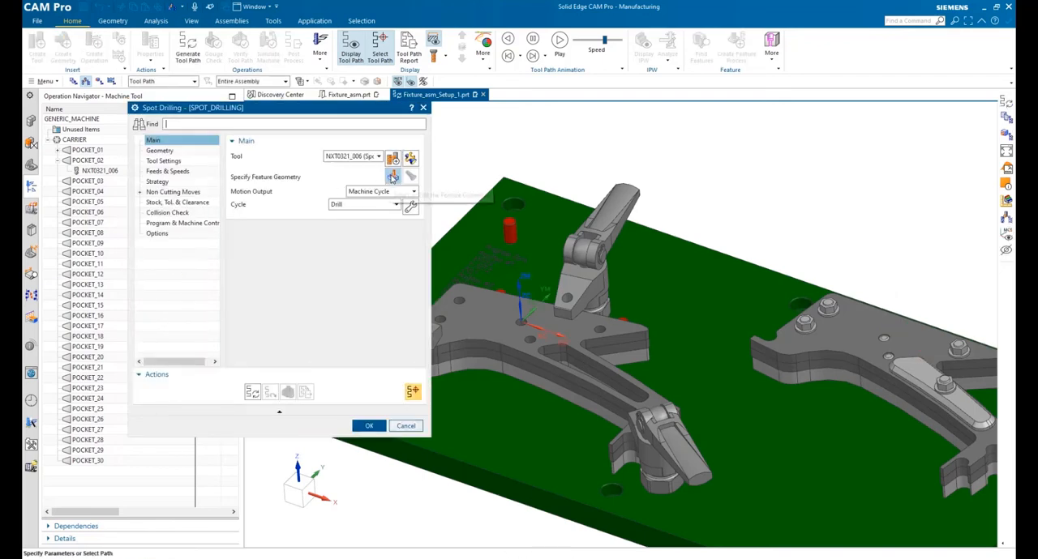
left_click(392, 177)
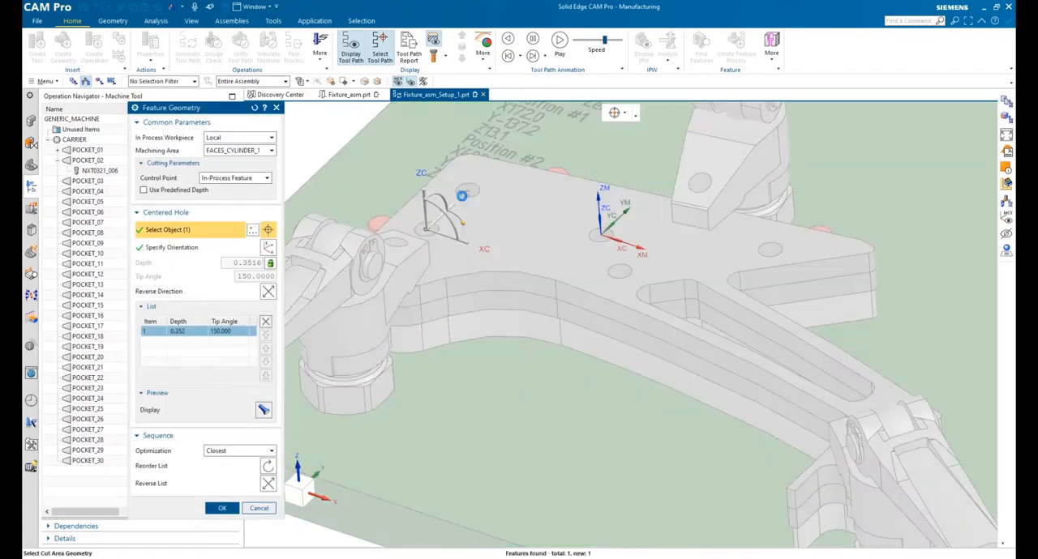
Select the standoff hole faces and simulate the spot drilling toolpath.
left_click(598, 240)
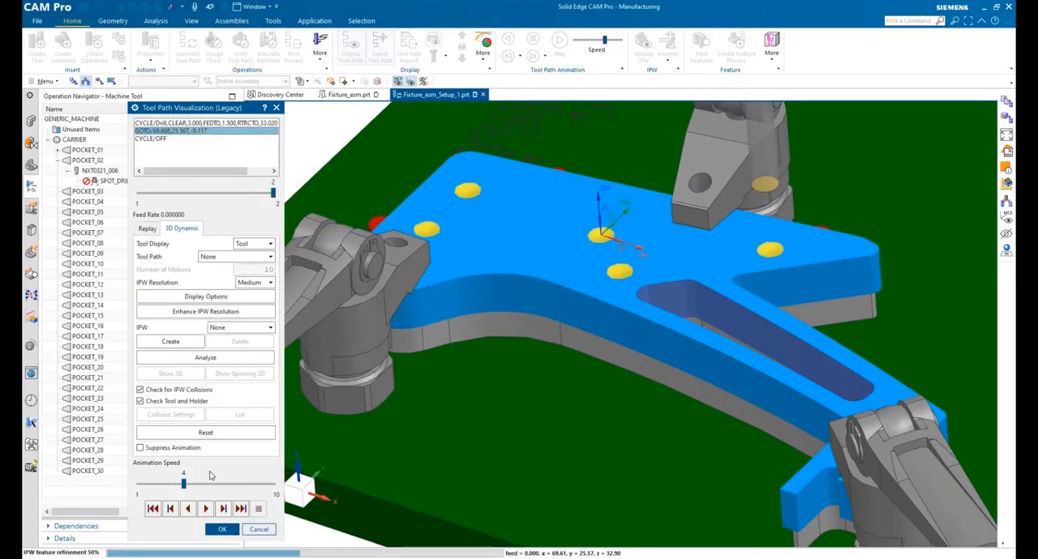
left_click(222, 528)
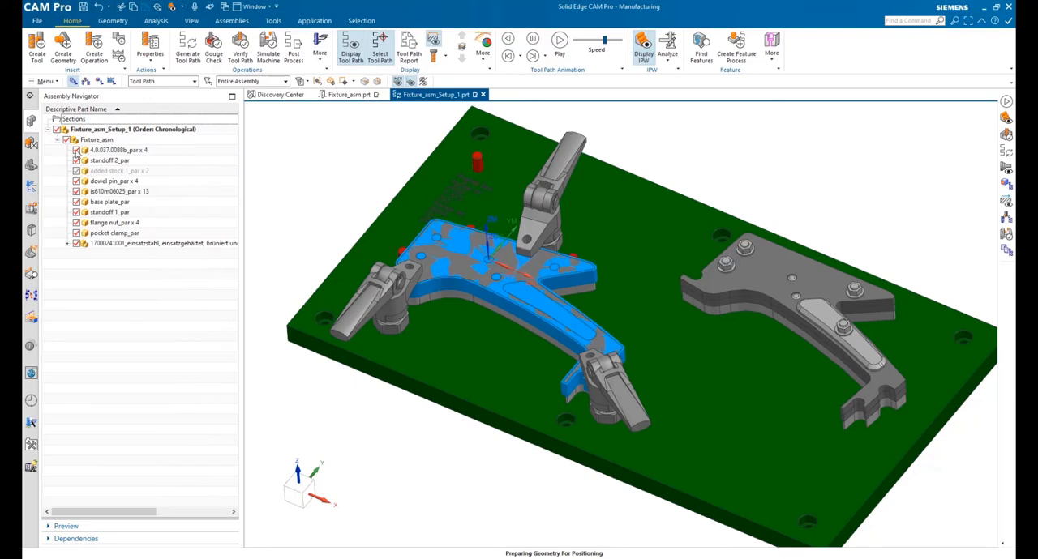
Hide the parts, animate all fixture toolpaths, then browse Post Hub postprocessors online.
left_click(560, 39)
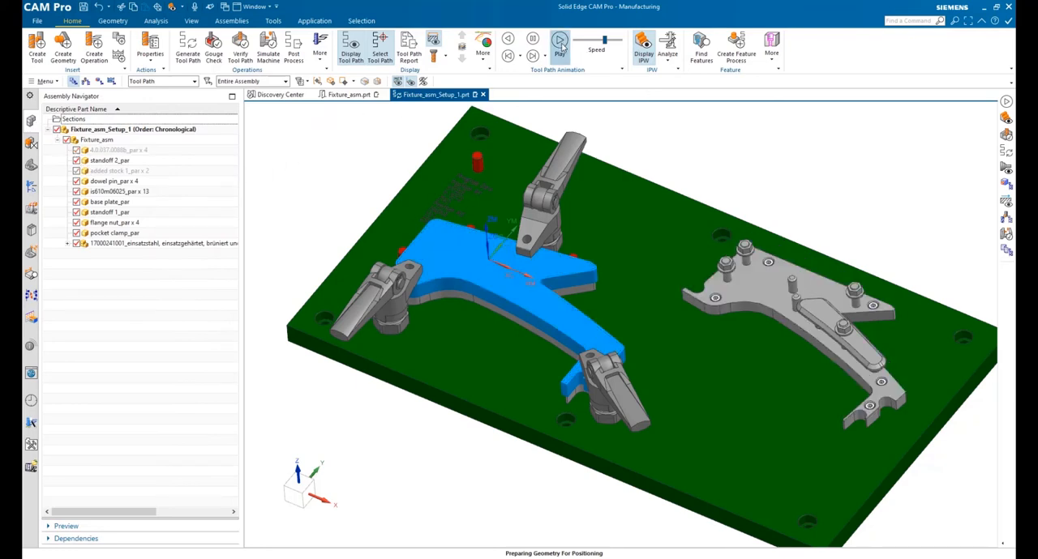
mouse_move(559, 43)
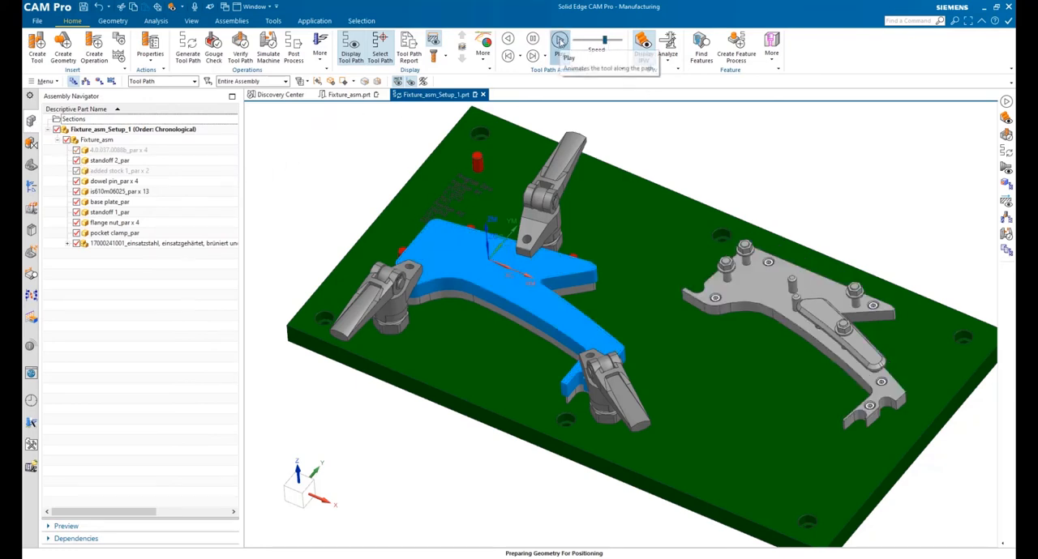
left_click(559, 38)
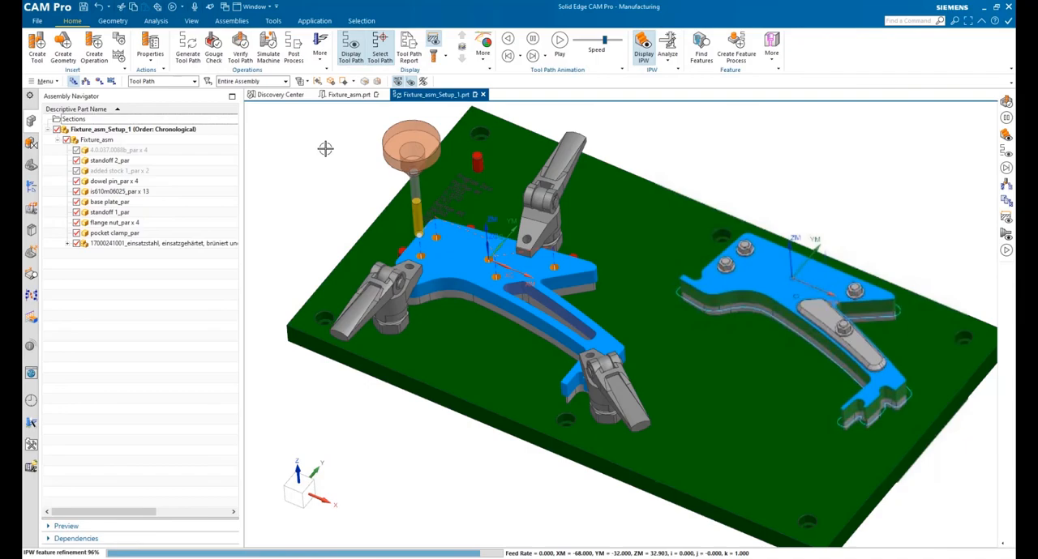
left_click(293, 47)
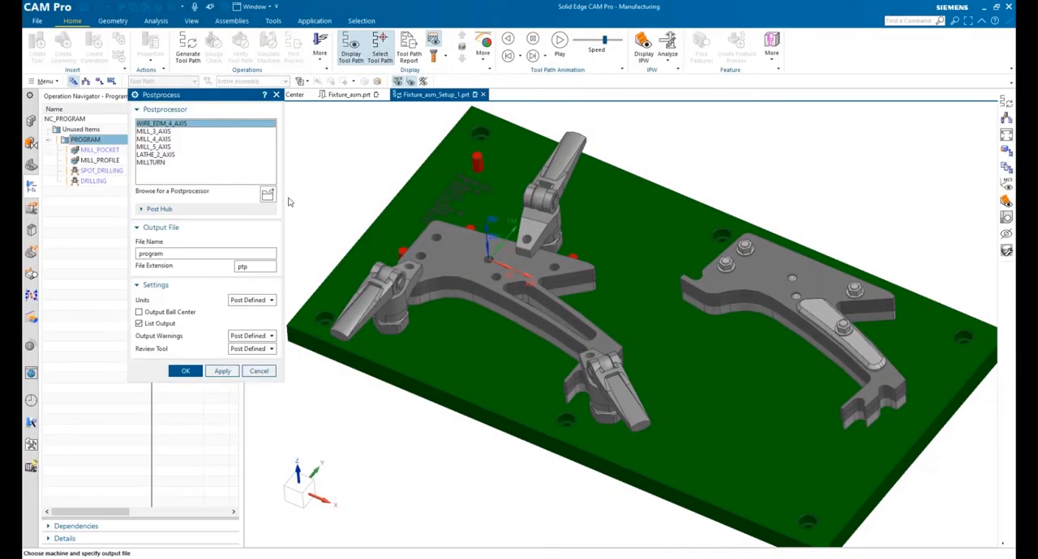
left_click(141, 209)
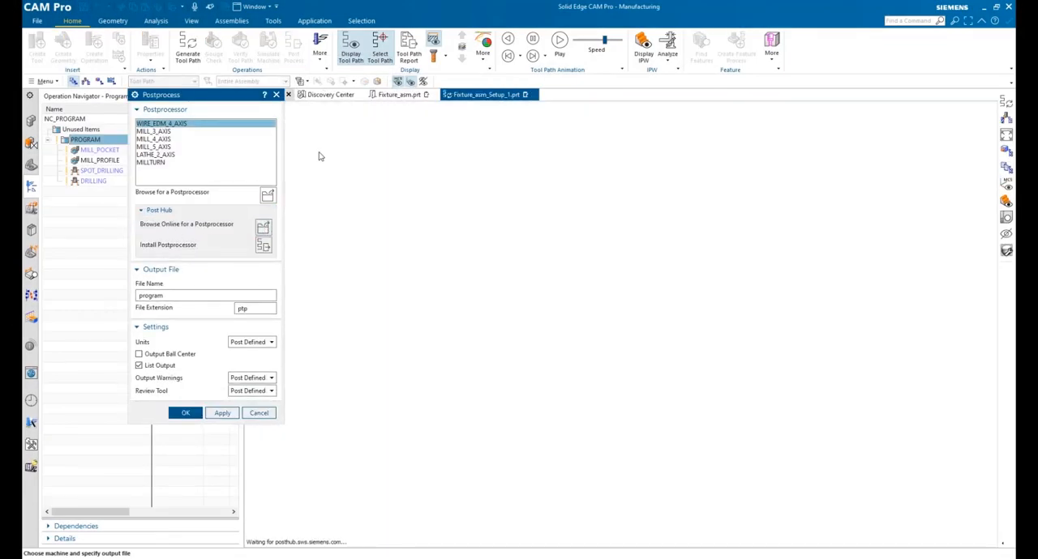
left_click(186, 224)
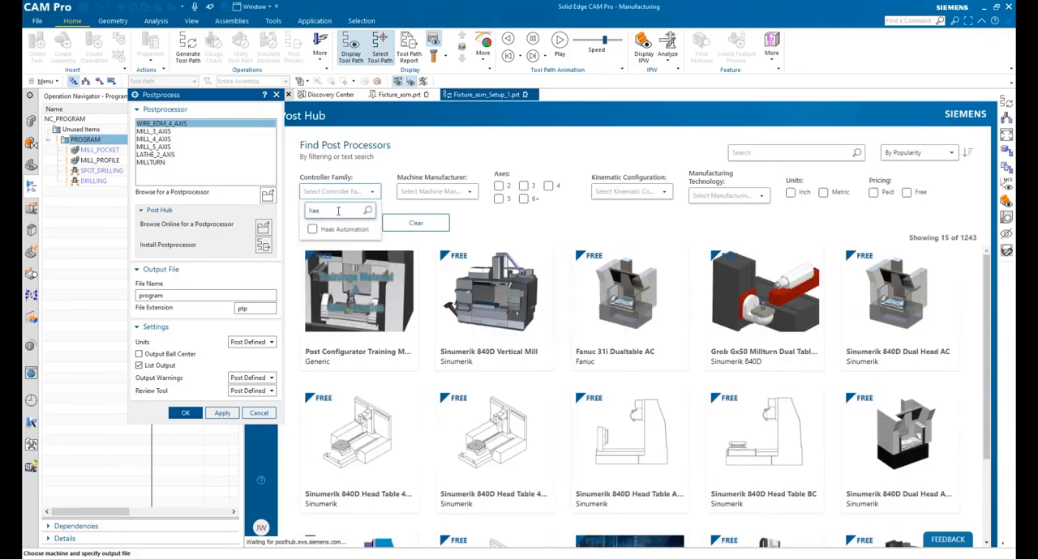
Install the Haas Automation Generic Vertical 3-axis postprocessor and apply it.
left_click(341, 229)
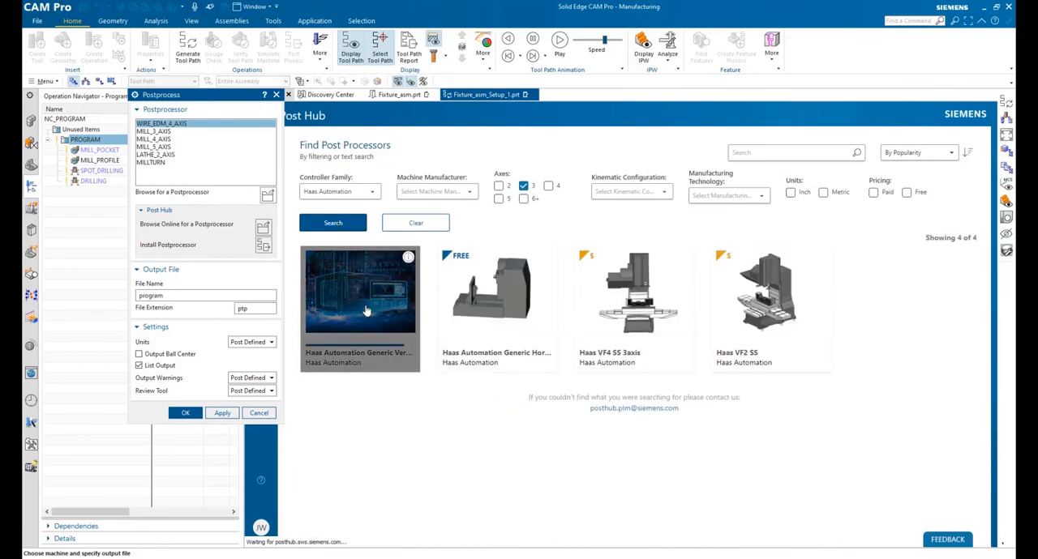
left_click(359, 292)
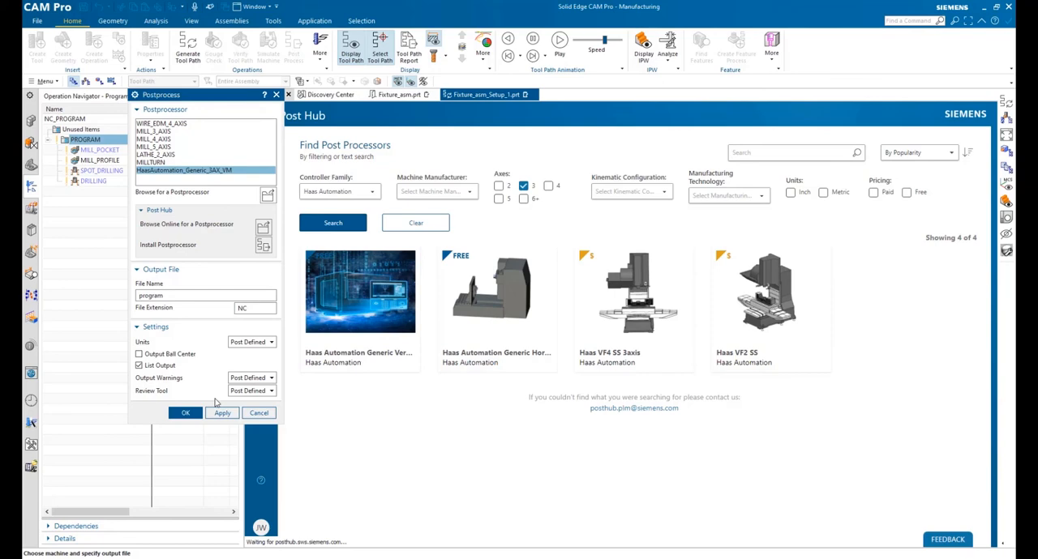
left_click(185, 413)
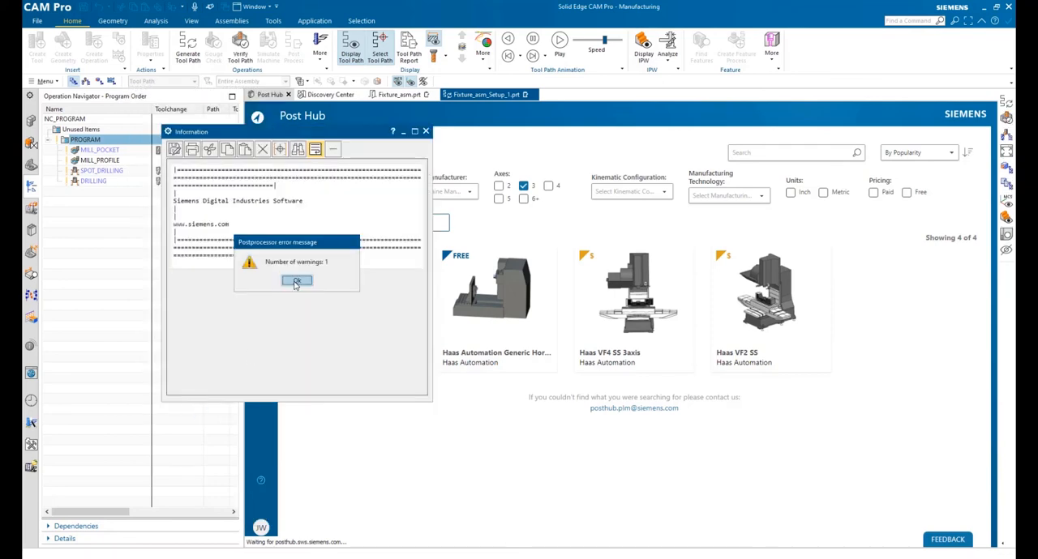
Dismiss the postprocessor warning and review the report noting program number 0001 will be used.
left_click(296, 280)
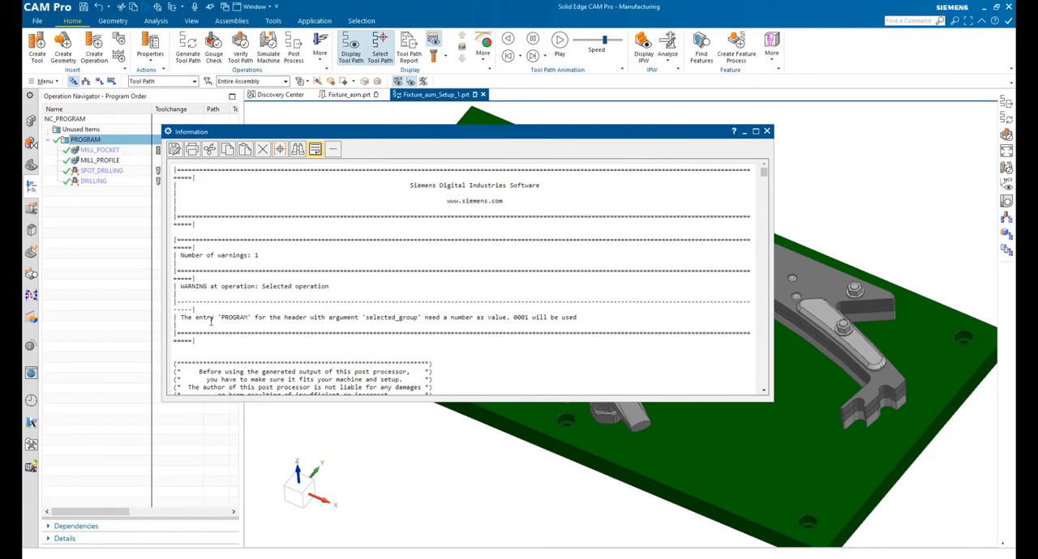